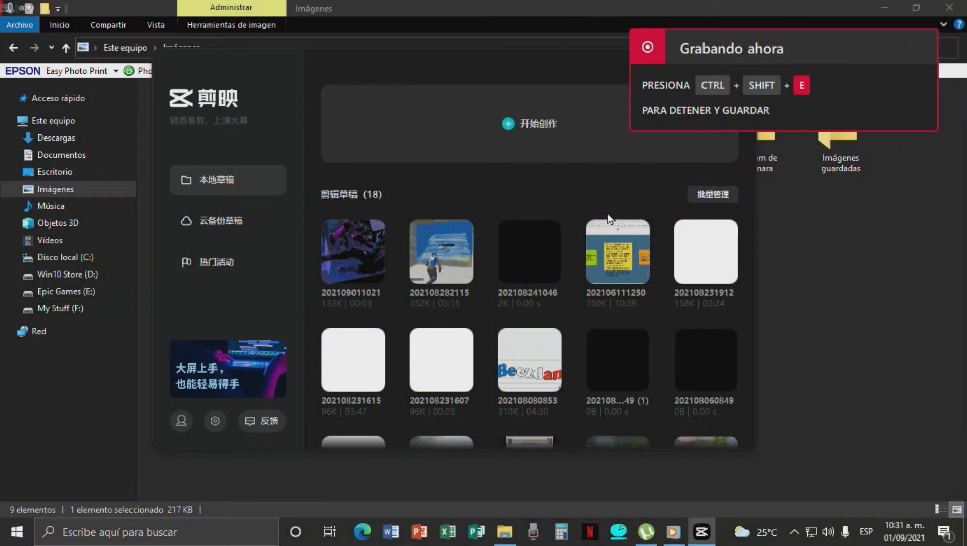
pyautogui.moveTo(440, 250)
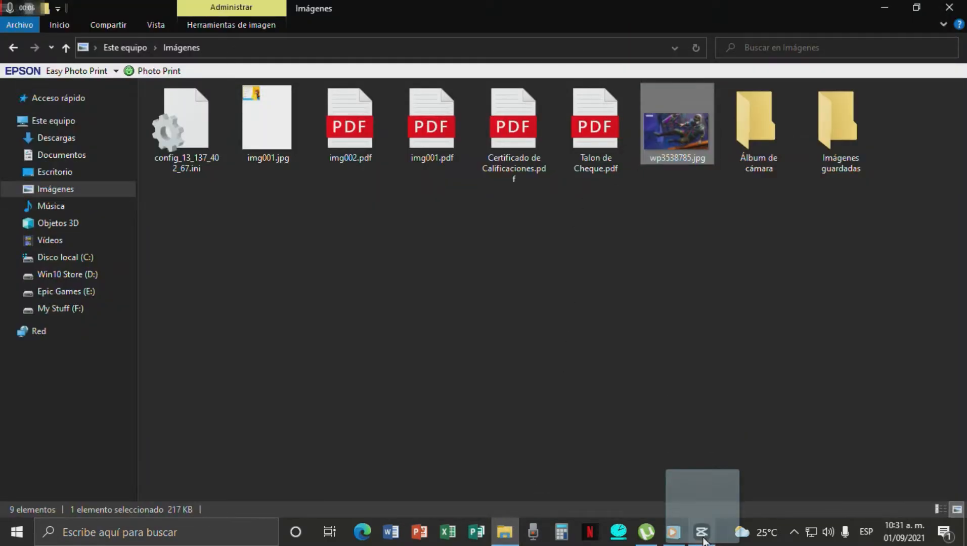
# Restore the CapCut editor showing the 3-second wp3538785.jpg clip.
pyautogui.click(701, 532)
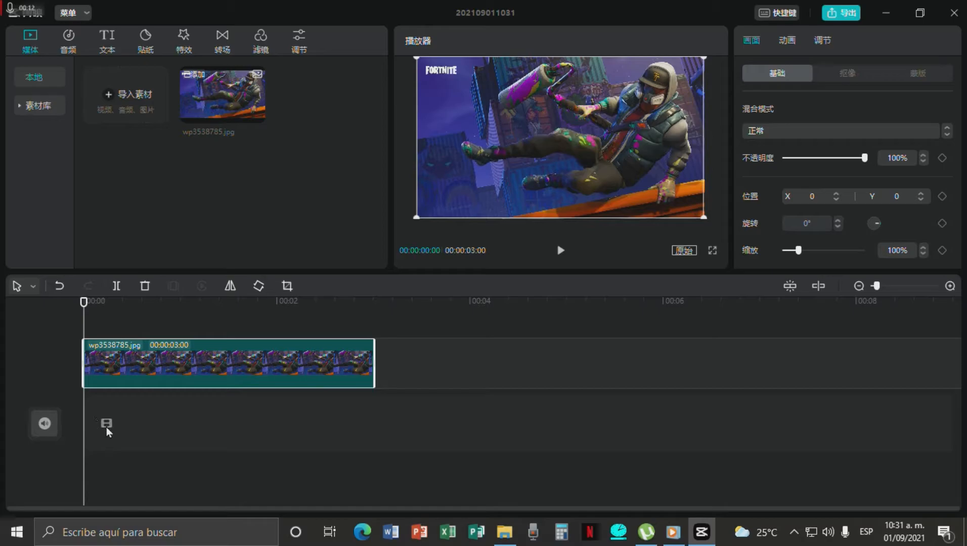
pyautogui.moveTo(140, 373)
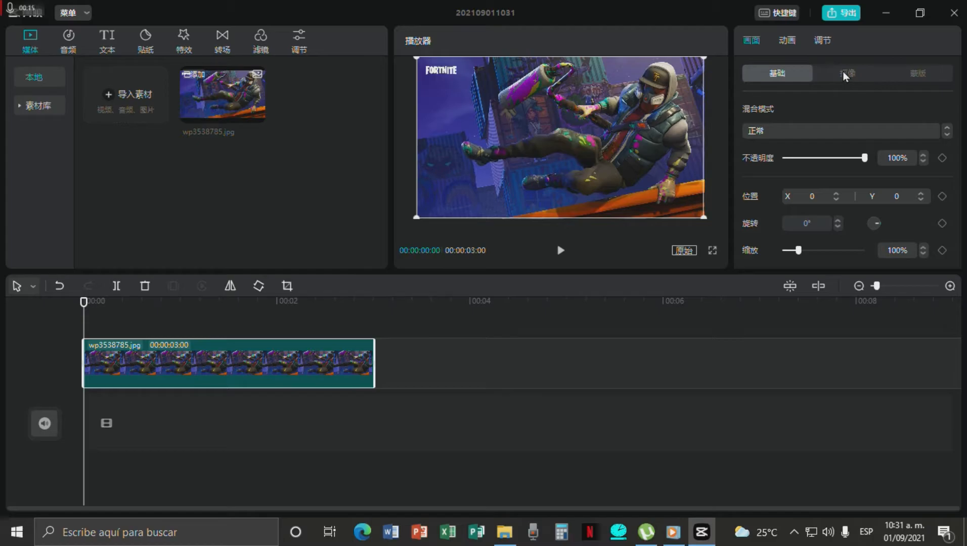
# Enable 色度抠图 (Chroma key) in the 抠像 (Cutout) settings for the Fortnite image.
pyautogui.click(846, 73)
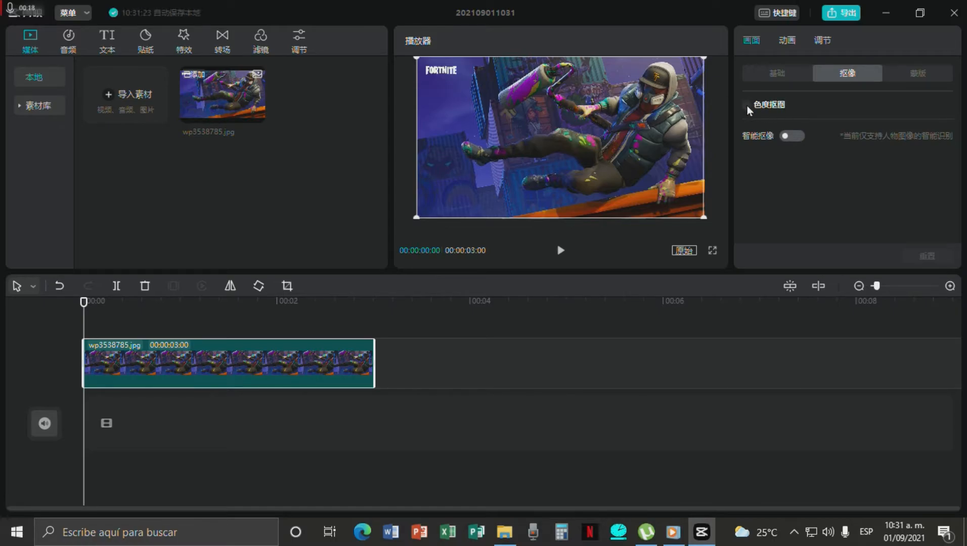
pyautogui.click(746, 104)
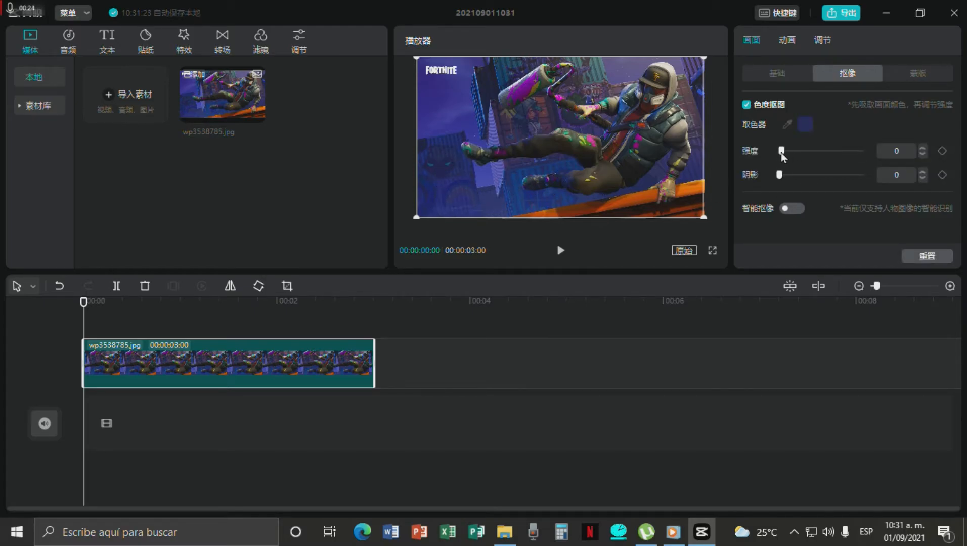
# Drag the chroma key 强度 (Intensity) up to about 47, then fine-tune it.
pyautogui.moveTo(780, 152); pyautogui.dragTo(796, 152)
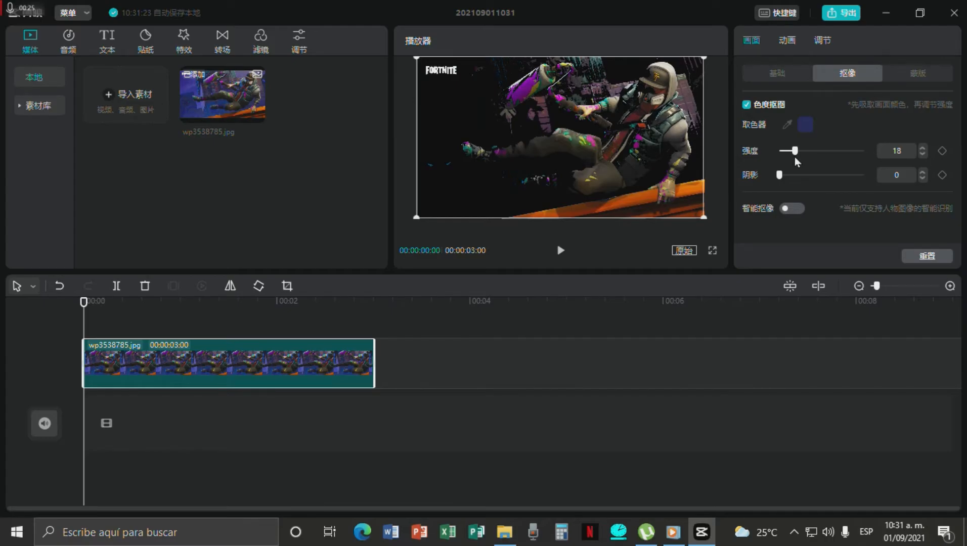
pyautogui.moveTo(795, 150); pyautogui.dragTo(807, 150)
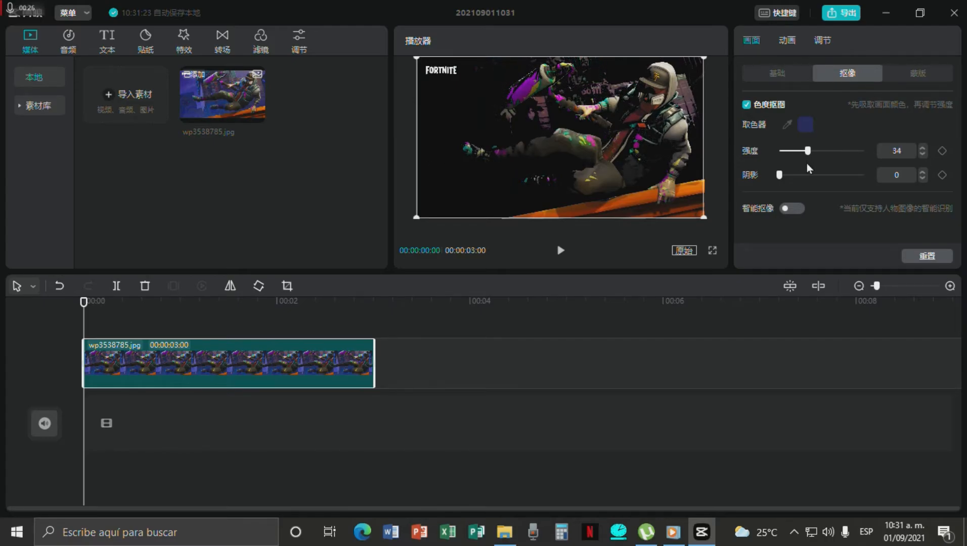
pyautogui.moveTo(807, 151); pyautogui.dragTo(818, 150)
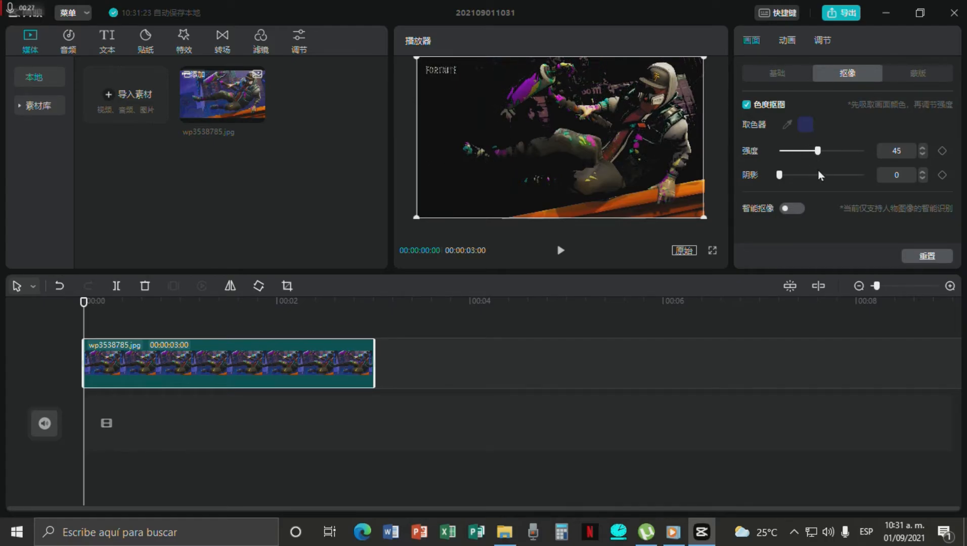
pyautogui.moveTo(818, 151); pyautogui.dragTo(823, 151)
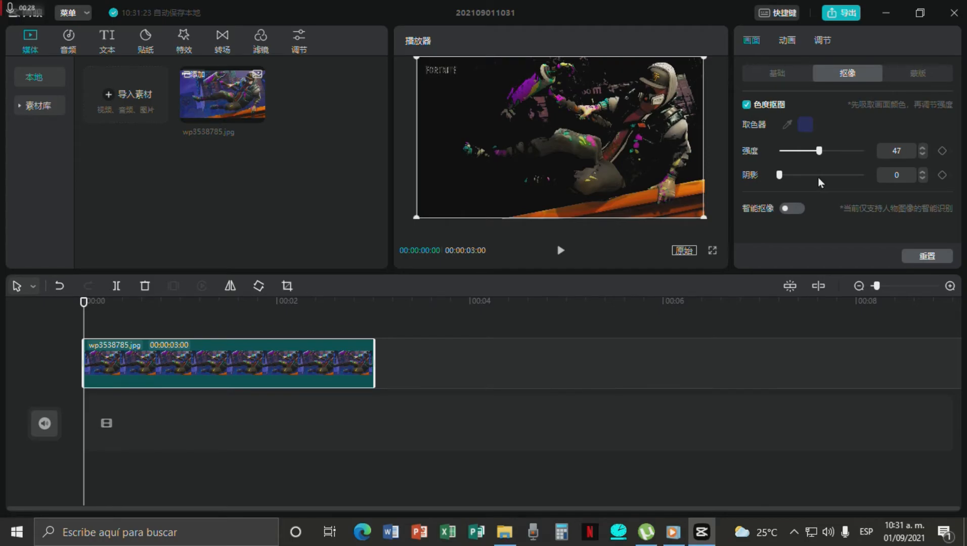
pyautogui.moveTo(820, 150); pyautogui.dragTo(814, 150)
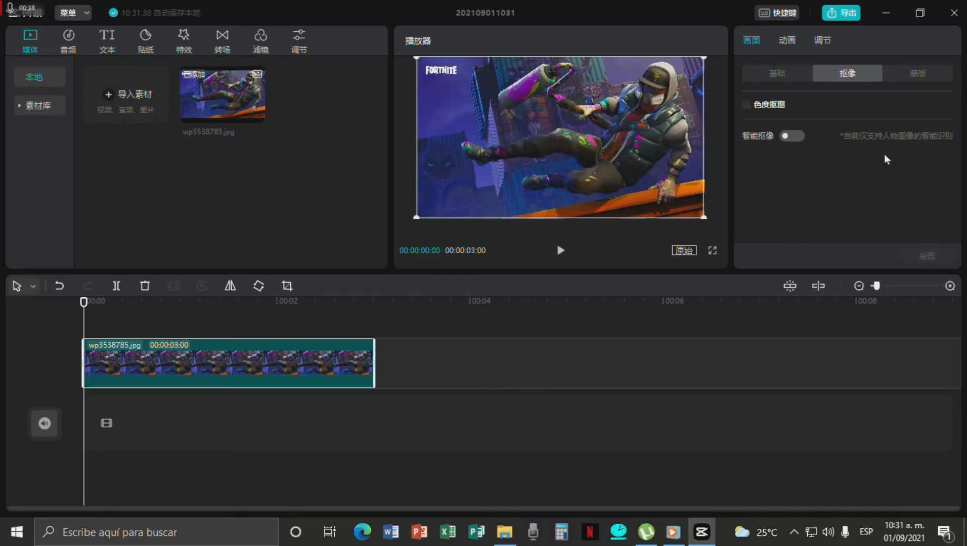
pyautogui.moveTo(742, 208)
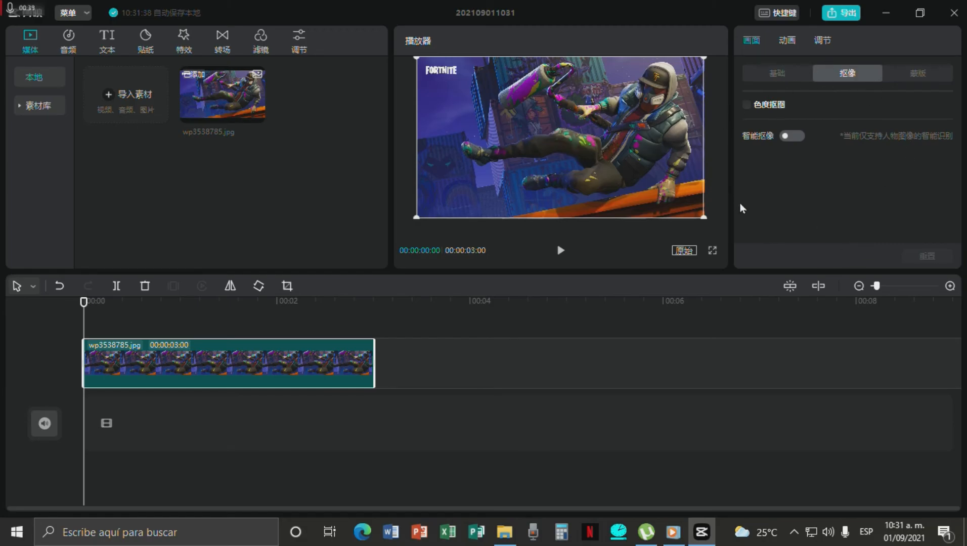
pyautogui.moveTo(793, 225)
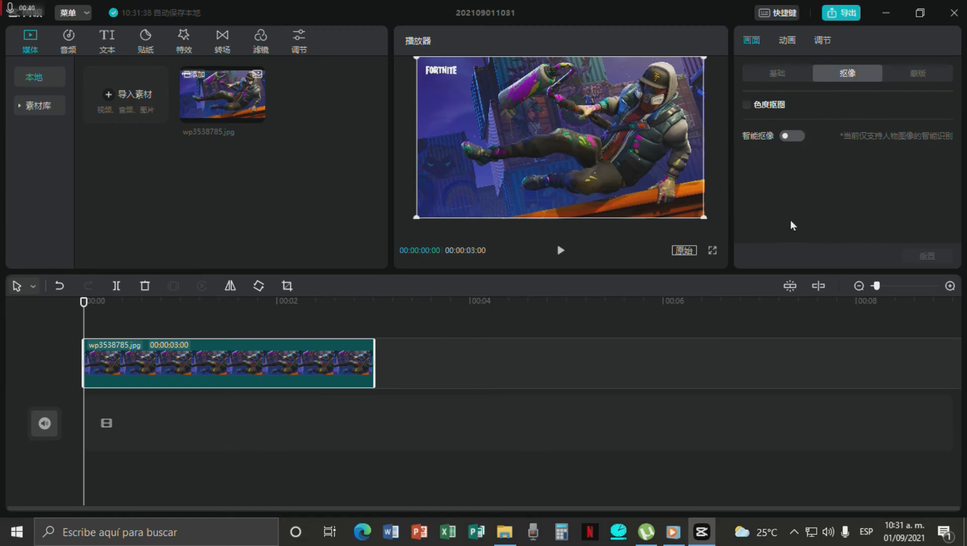
pyautogui.moveTo(738, 134)
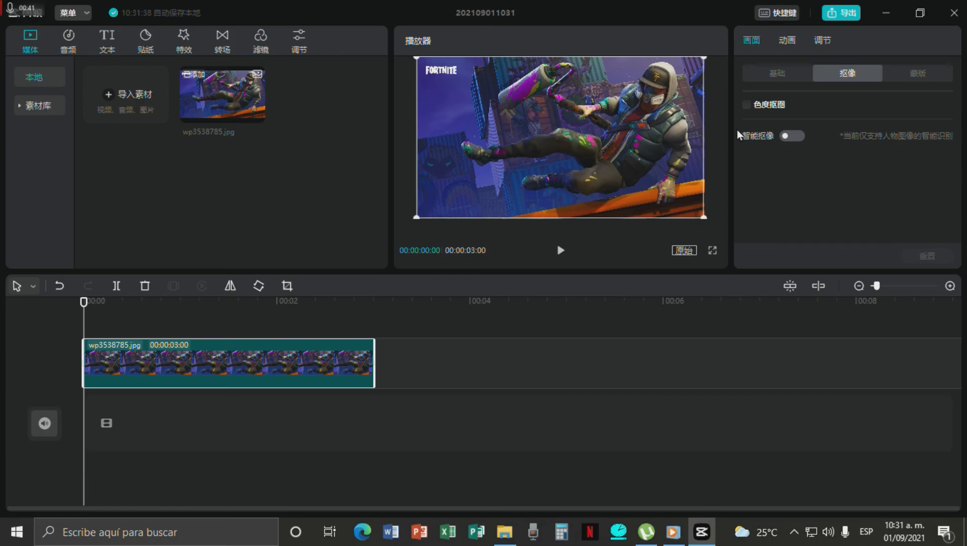